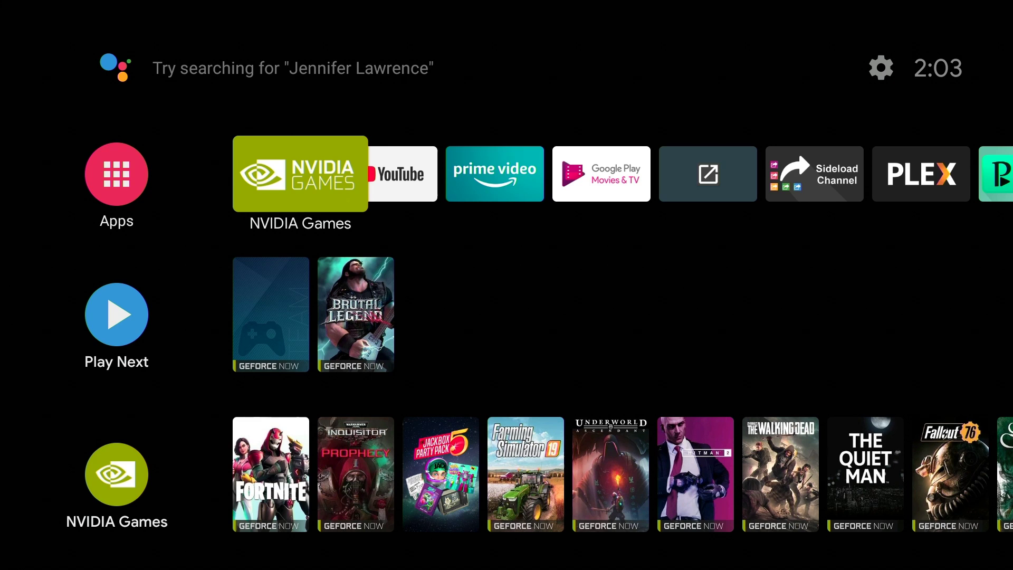
Launch the NVIDIA Games app from the Android TV home screen.
{"action": "left_click", "coordinate": [300, 172]}
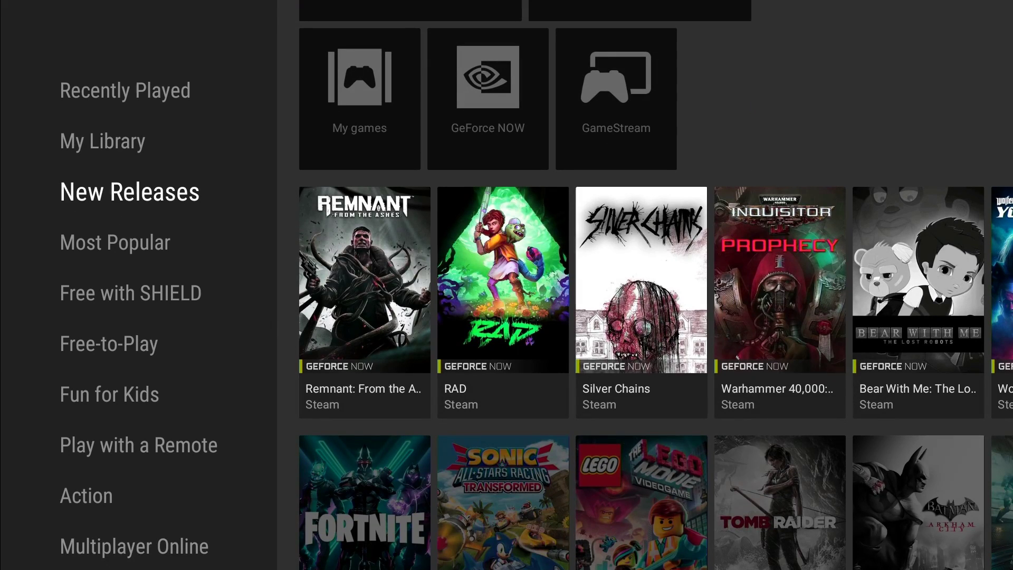
{"action": "scroll", "scroll_direction": "up", "scroll_amount": 3}
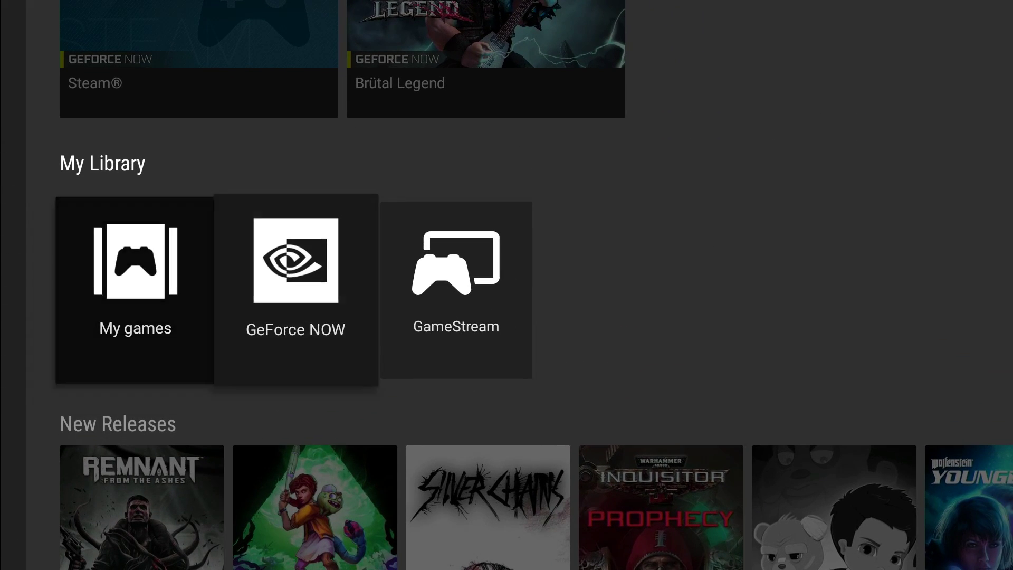
{"action": "left_click", "coordinate": [294, 288]}
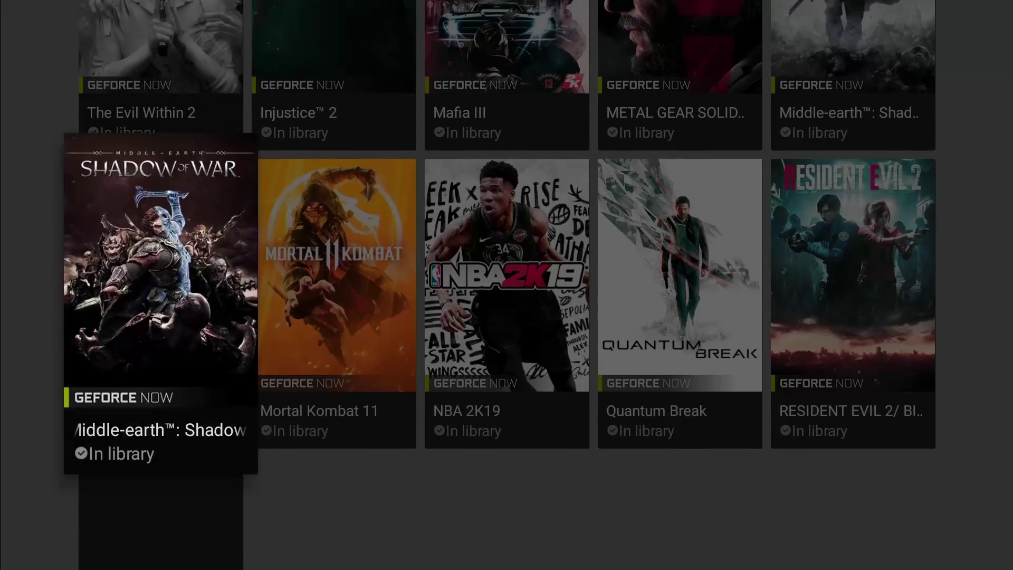
{"action": "scroll", "scroll_direction": "up", "scroll_amount": 3}
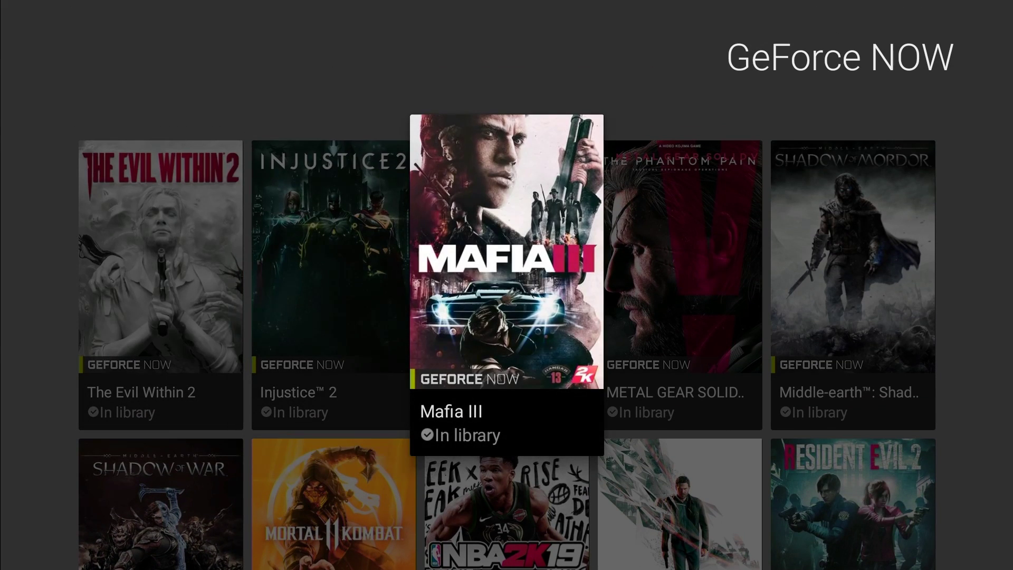
{"action": "scroll", "scroll_direction": "down", "scroll_amount": 3}
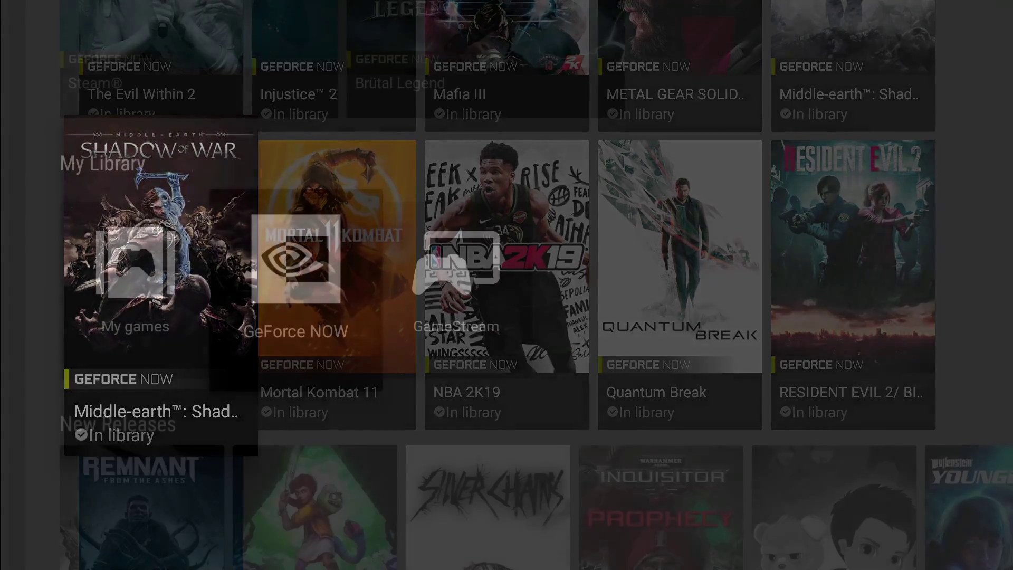
{"action": "scroll", "scroll_direction": "down", "scroll_amount": 3}
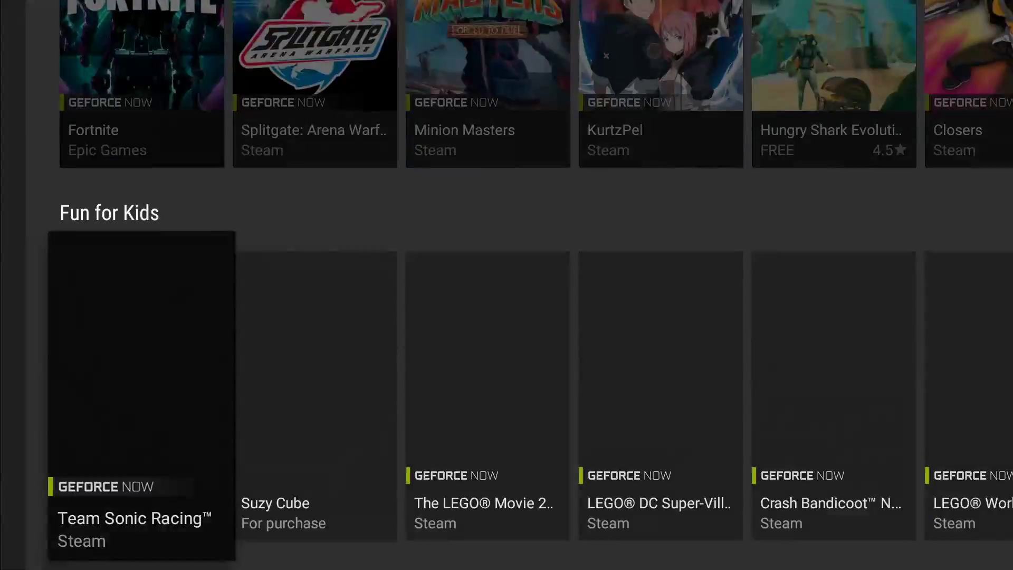
{"action": "scroll", "scroll_direction": "down", "scroll_amount": 3}
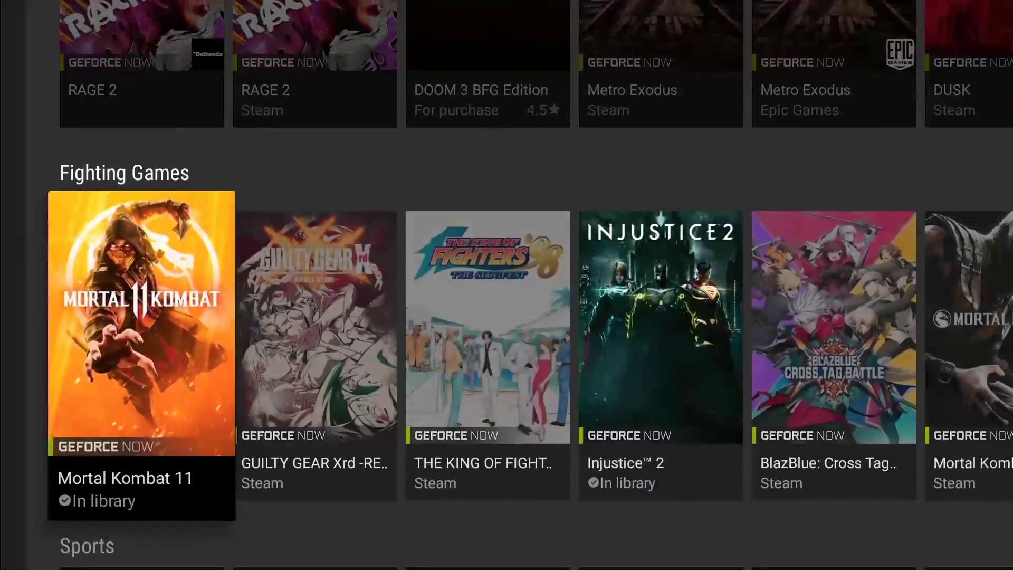
{"action": "scroll", "scroll_direction": "down", "scroll_amount": 3}
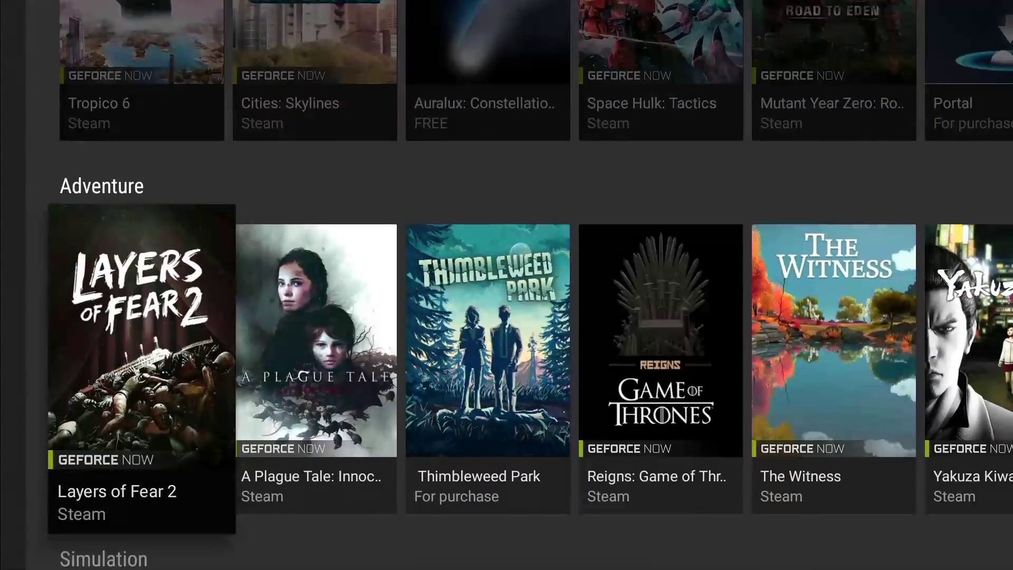
{"action": "scroll", "scroll_direction": "down", "scroll_amount": 3}
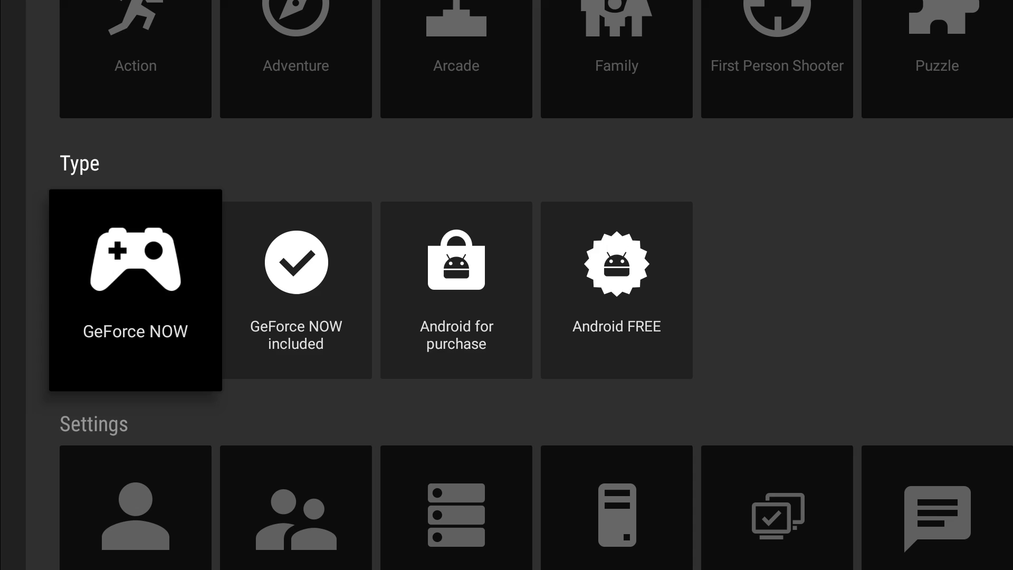
{"action": "left_click", "coordinate": [135, 289]}
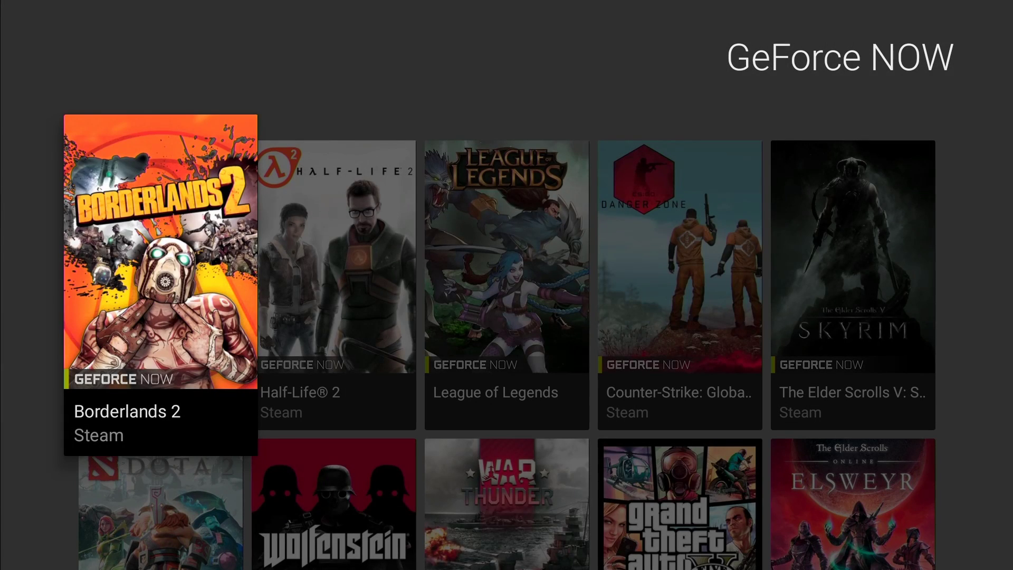
{"action": "scroll", "scroll_direction": "down", "scroll_amount": 3}
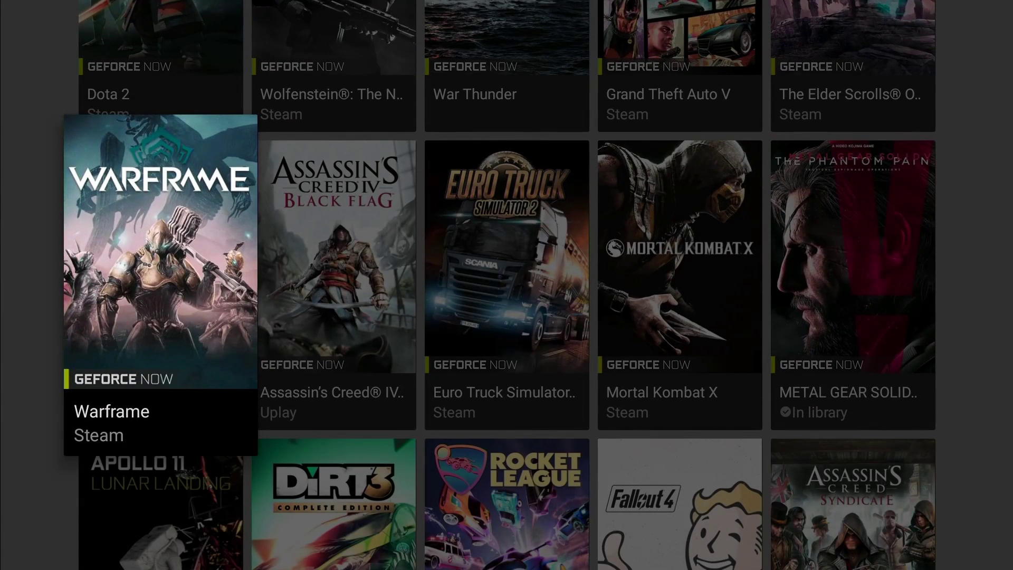
{"action": "scroll", "scroll_direction": "down", "scroll_amount": 3}
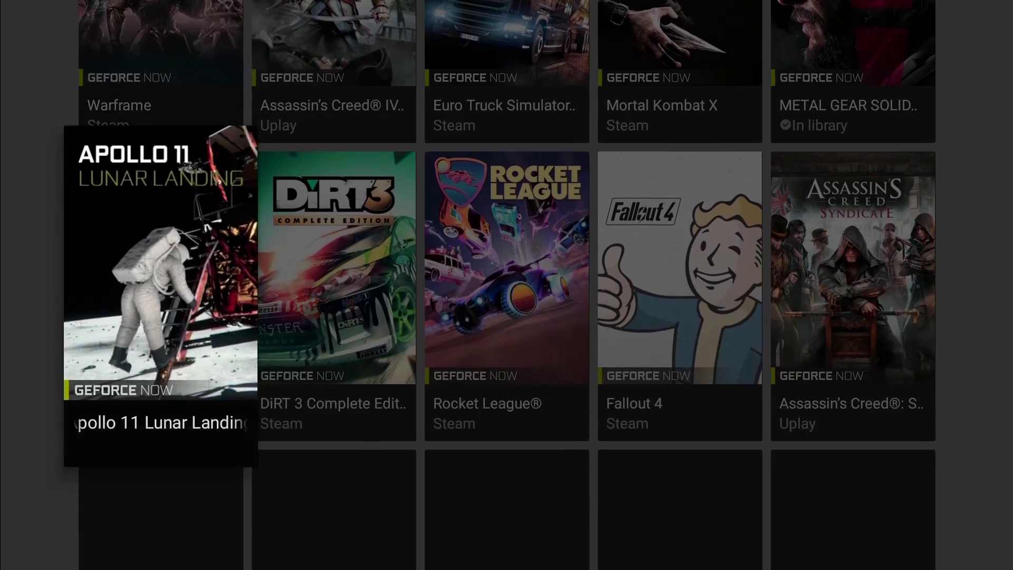
{"action": "scroll", "scroll_direction": "down", "scroll_amount": 3}
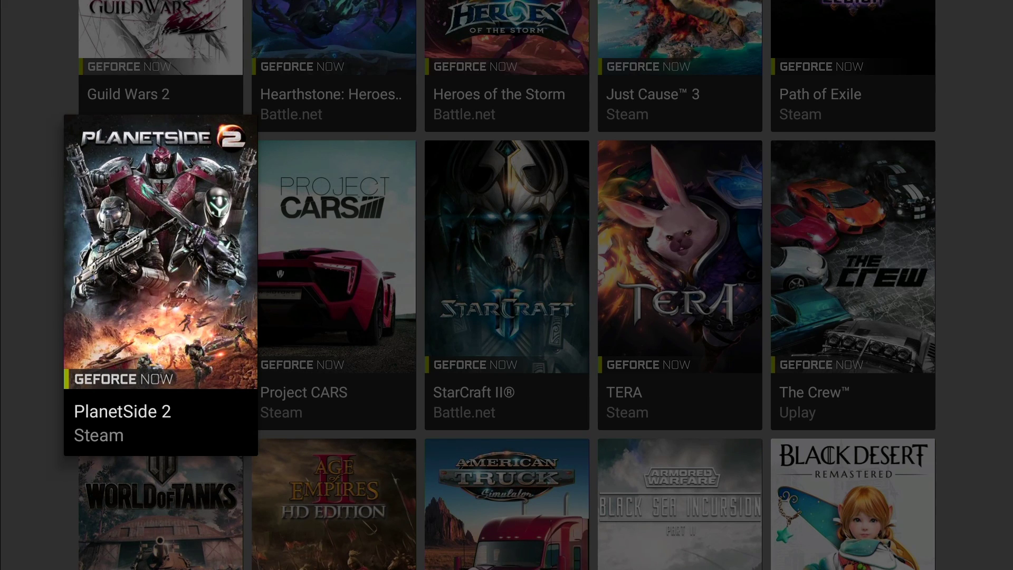
{"action": "scroll", "scroll_direction": "down", "scroll_amount": 3}
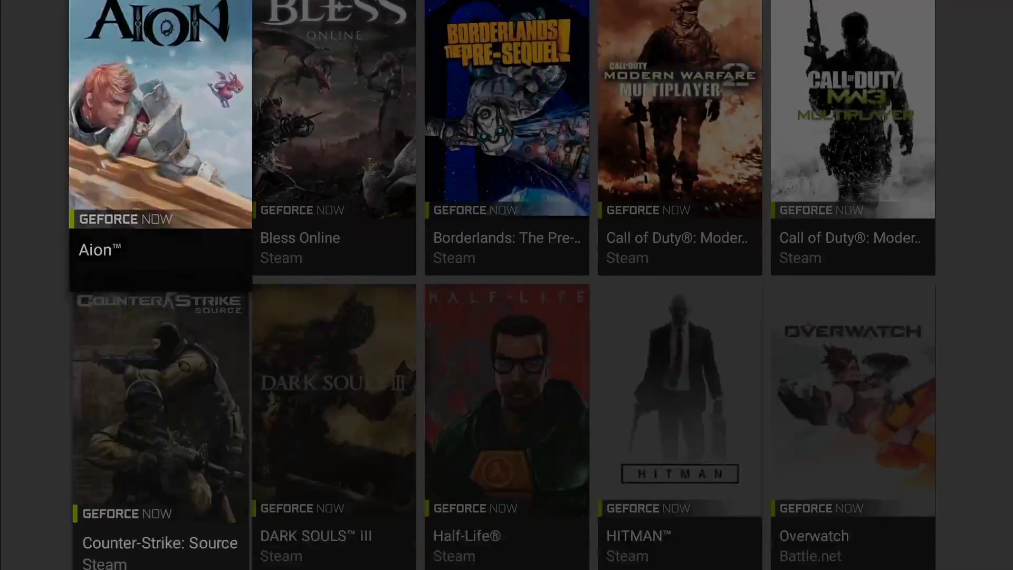
{"action": "scroll", "scroll_direction": "down", "scroll_amount": 3}
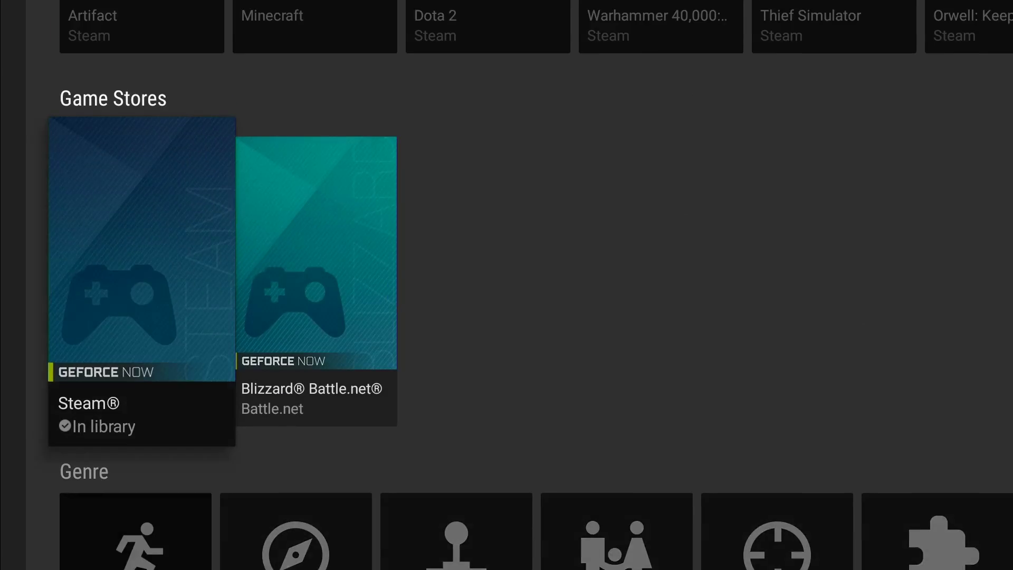
Scroll the catalogue to the Steam tile and open its details page.
{"action": "scroll", "scroll_direction": "down", "scroll_amount": 3}
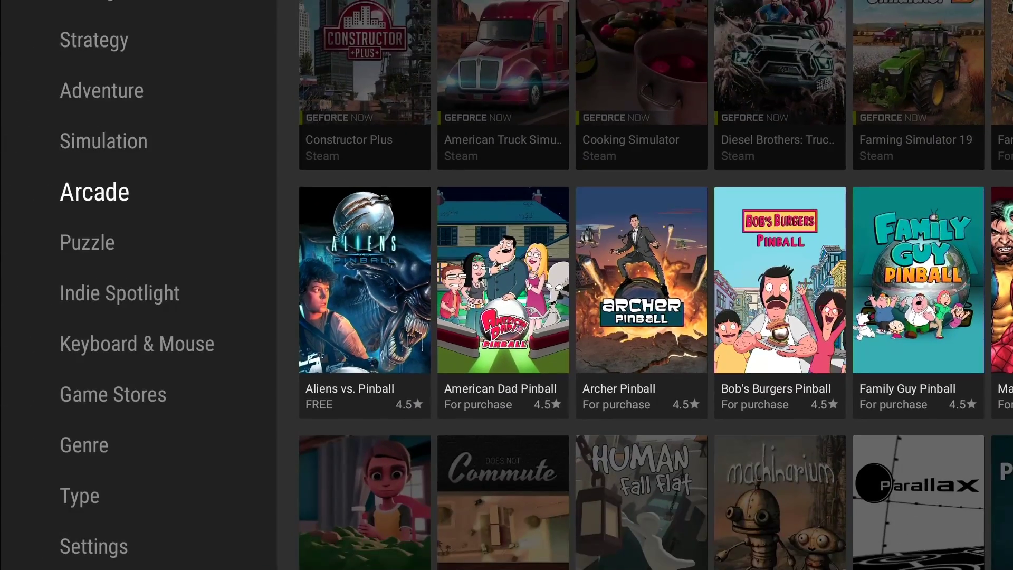
{"action": "left_click", "coordinate": [83, 445]}
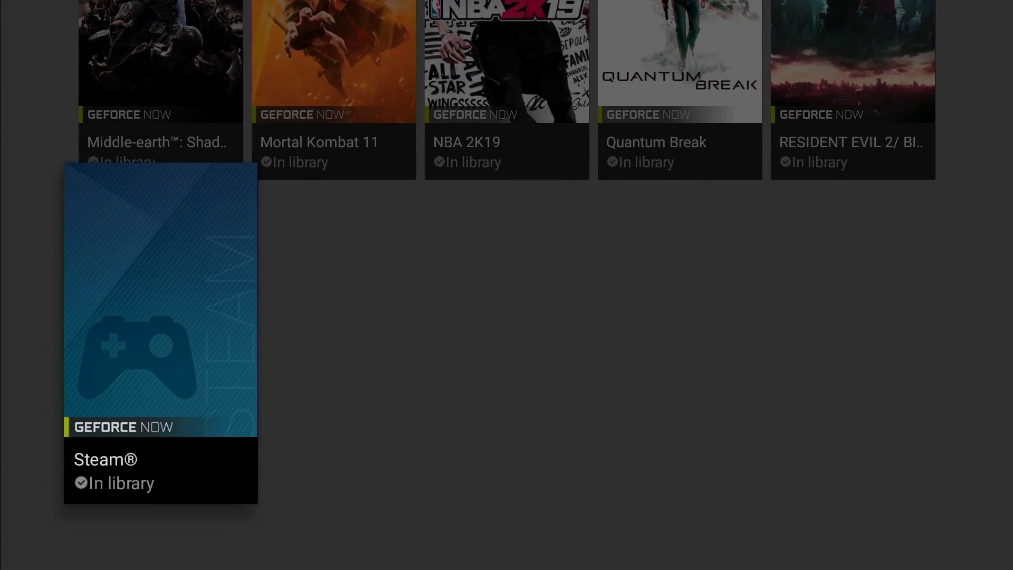
{"action": "scroll", "scroll_direction": "down", "scroll_amount": 3}
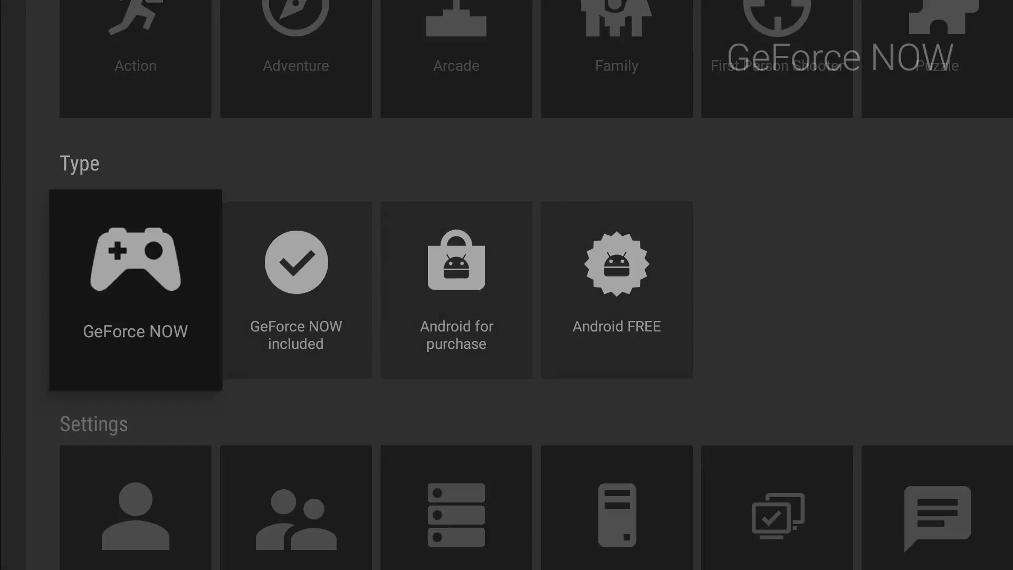
{"action": "left_click", "coordinate": [135, 289]}
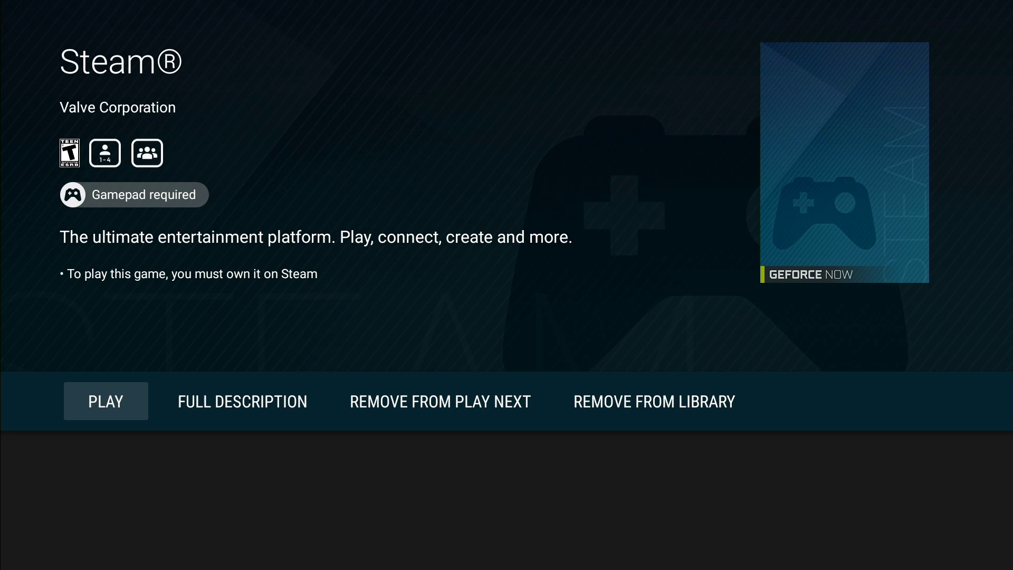
Start streaming Steam through GeForce NOW using PLAY on its details page.
{"action": "left_click", "coordinate": [105, 401]}
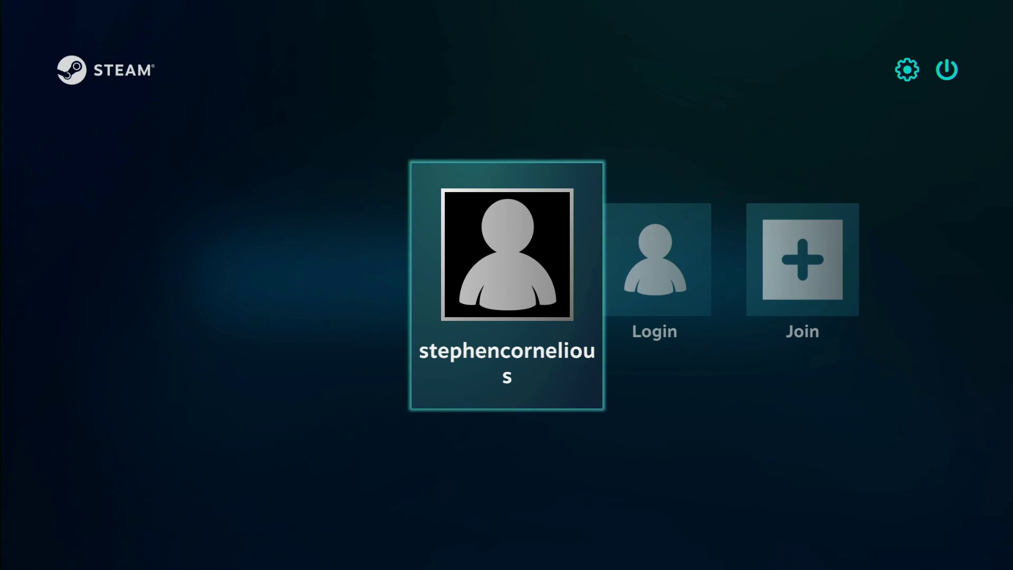
Sign in with the saved Steam account and go to the Library.
{"action": "left_click", "coordinate": [507, 255]}
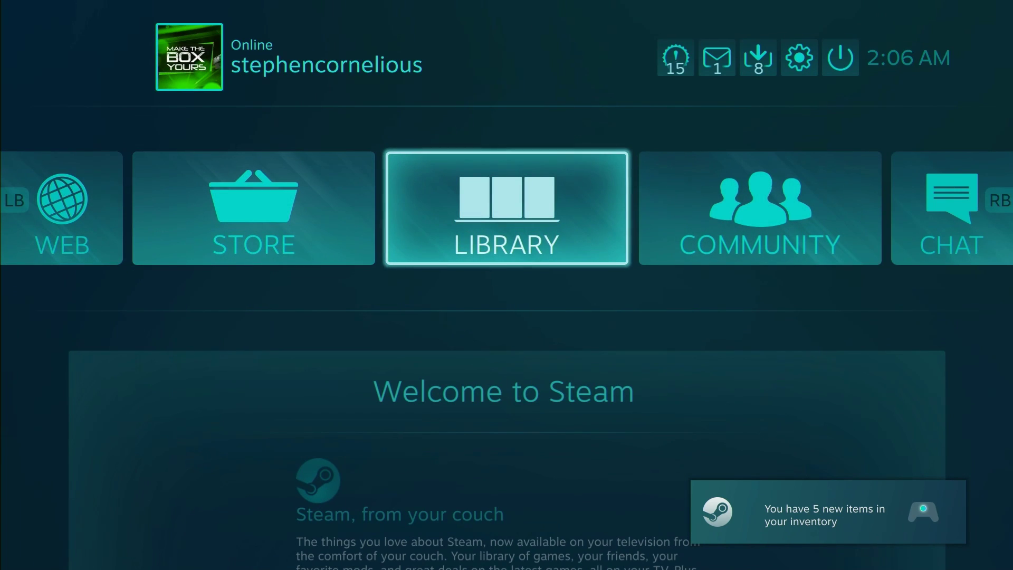
{"action": "left_click", "coordinate": [506, 208]}
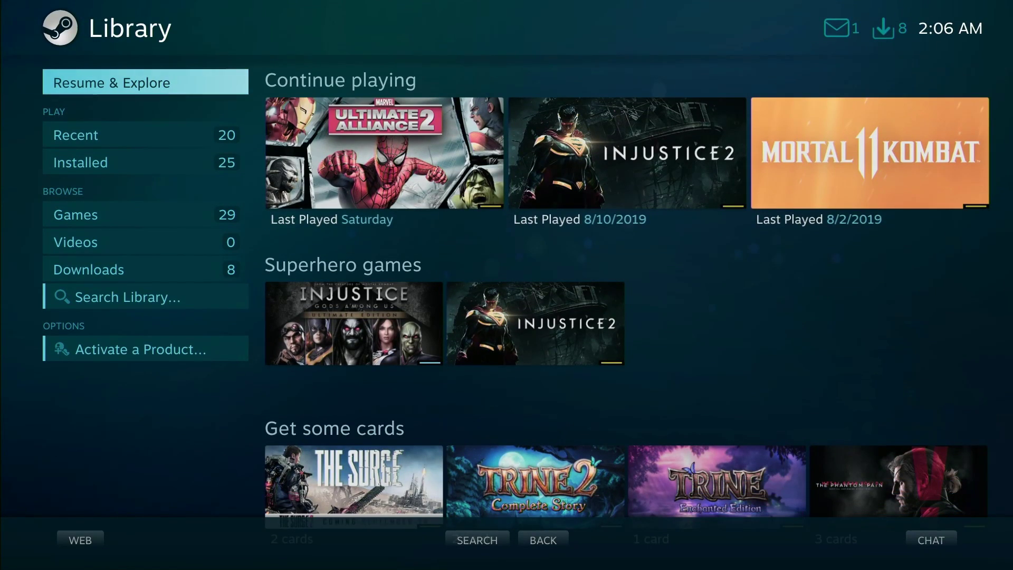
Show all library games and open Marvel: Ultimate Alliance's game page.
{"action": "left_click", "coordinate": [98, 214]}
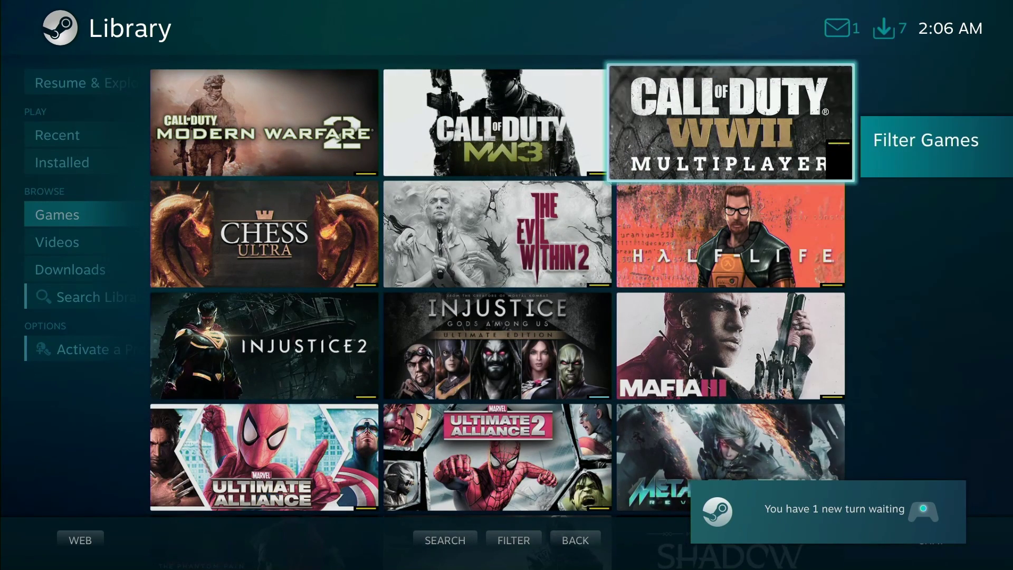
{"action": "scroll", "scroll_direction": "down", "scroll_amount": 3}
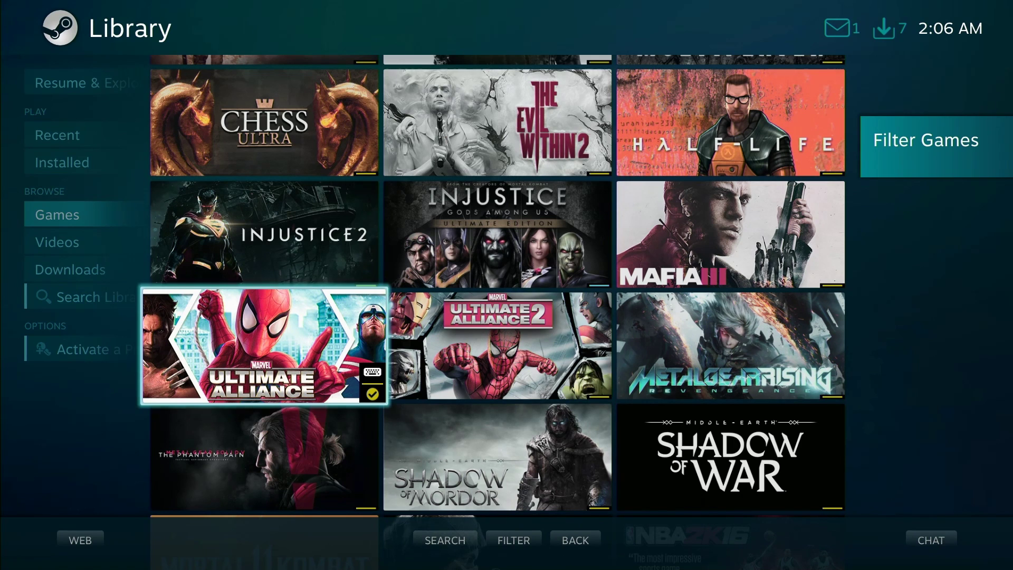
{"action": "scroll", "scroll_direction": "down", "scroll_amount": 3}
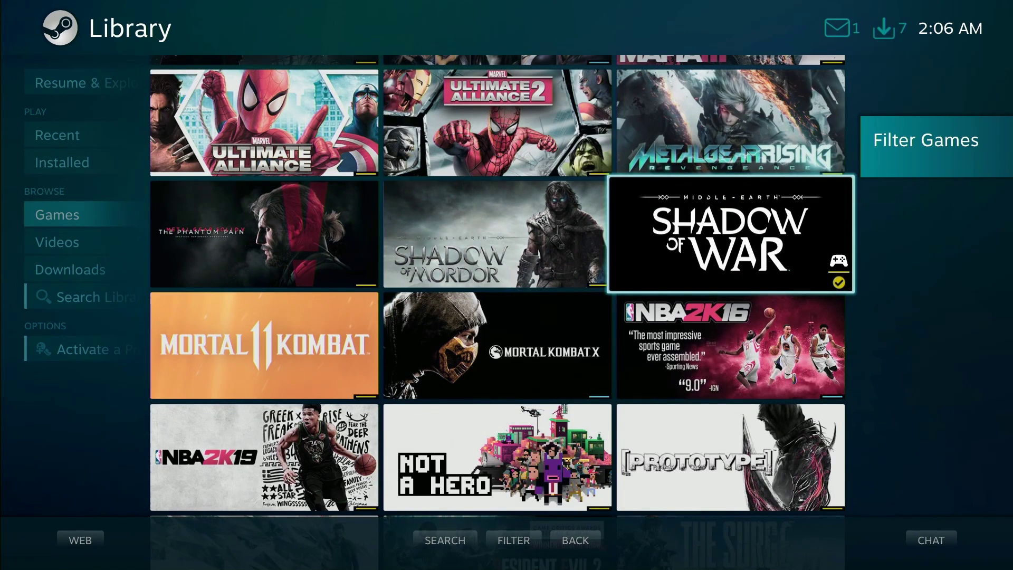
{"action": "scroll", "scroll_direction": "down", "scroll_amount": 3}
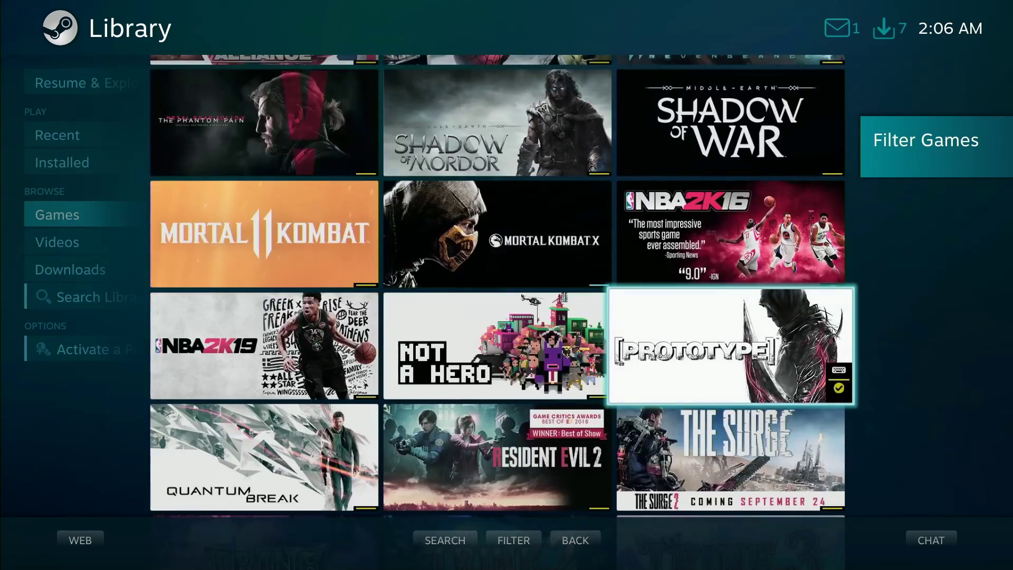
{"action": "scroll", "scroll_direction": "down", "scroll_amount": 3}
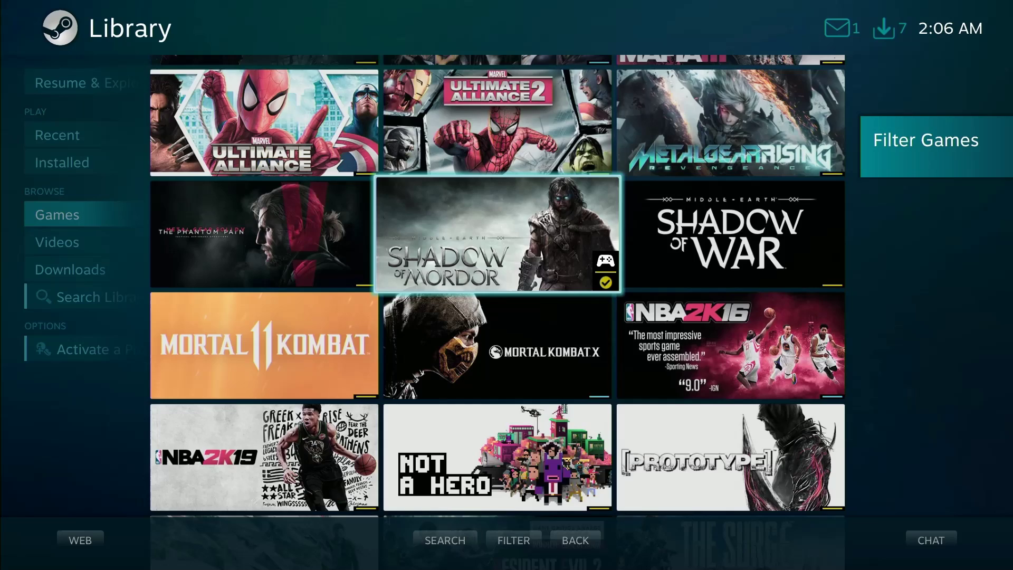
{"action": "scroll", "scroll_direction": "up", "scroll_amount": 3}
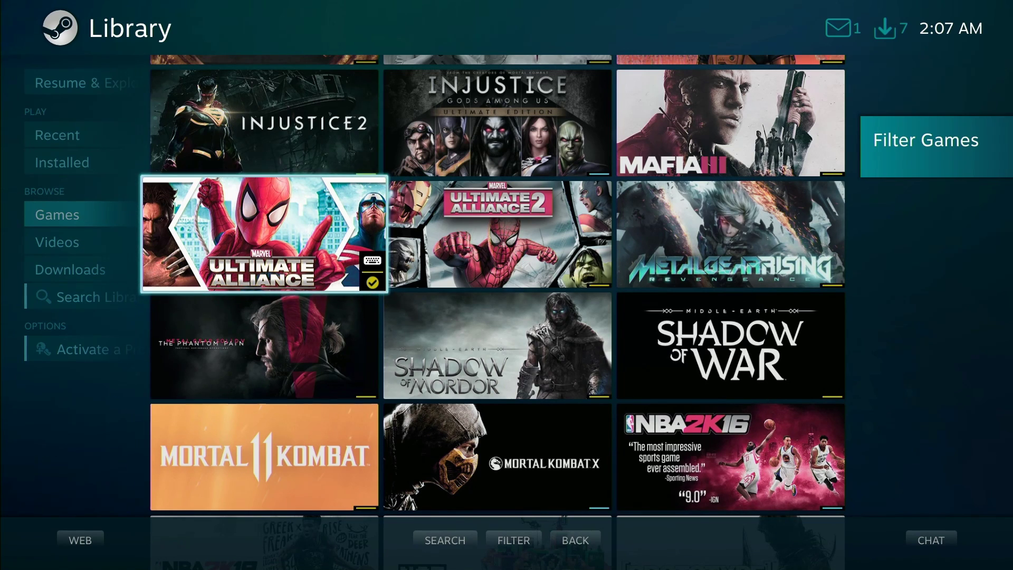
{"action": "left_click", "coordinate": [262, 234]}
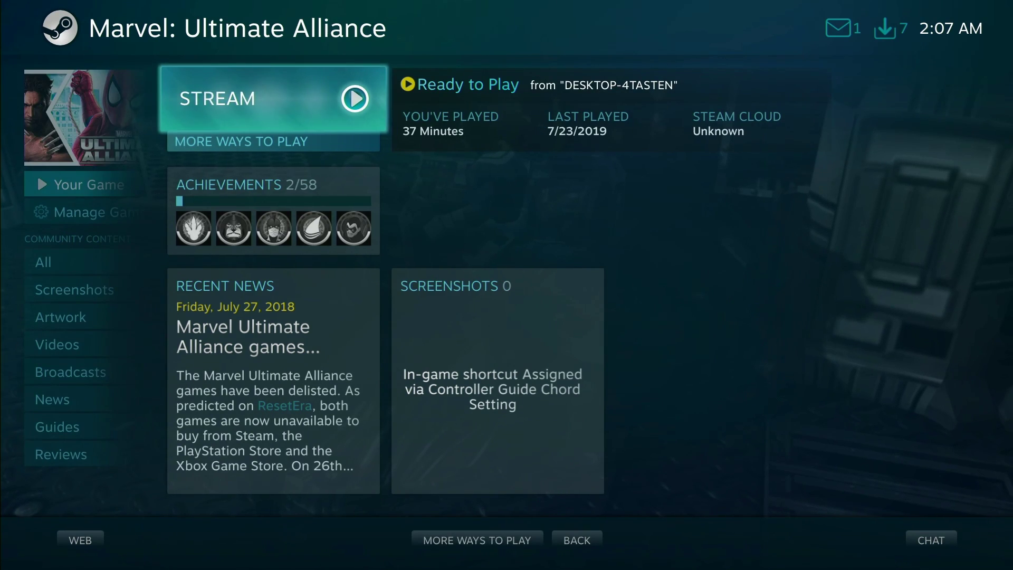
Via MORE WAYS TO PLAY choose This machine as the source and start installing the game.
{"action": "left_click", "coordinate": [273, 141]}
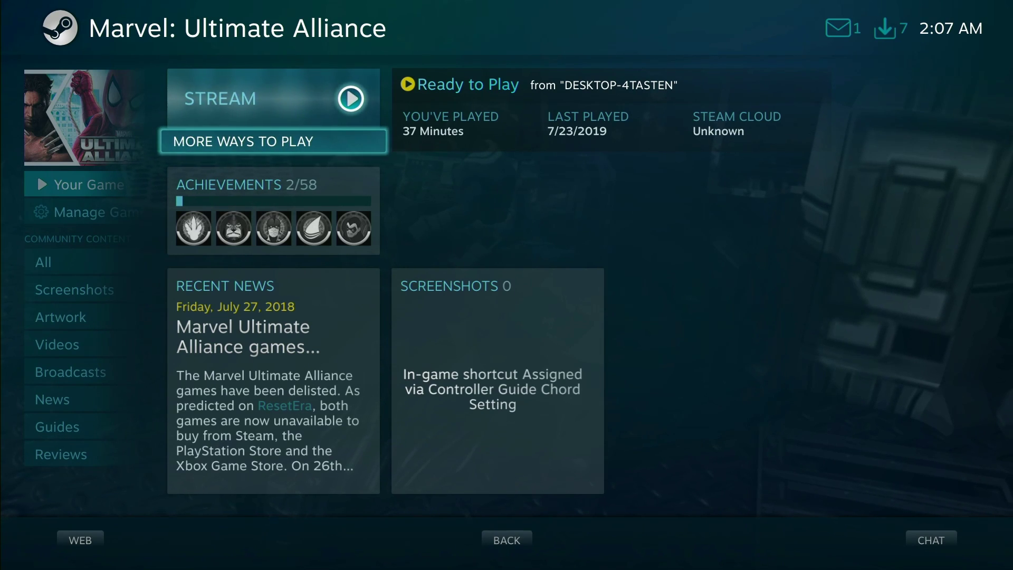
{"action": "left_click", "coordinate": [272, 98]}
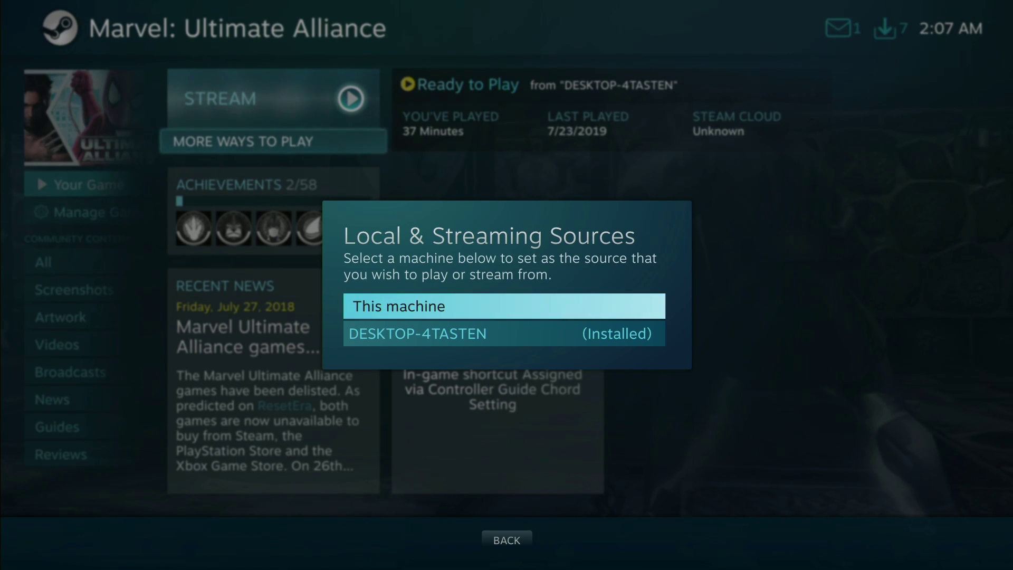
{"action": "left_click", "coordinate": [503, 306]}
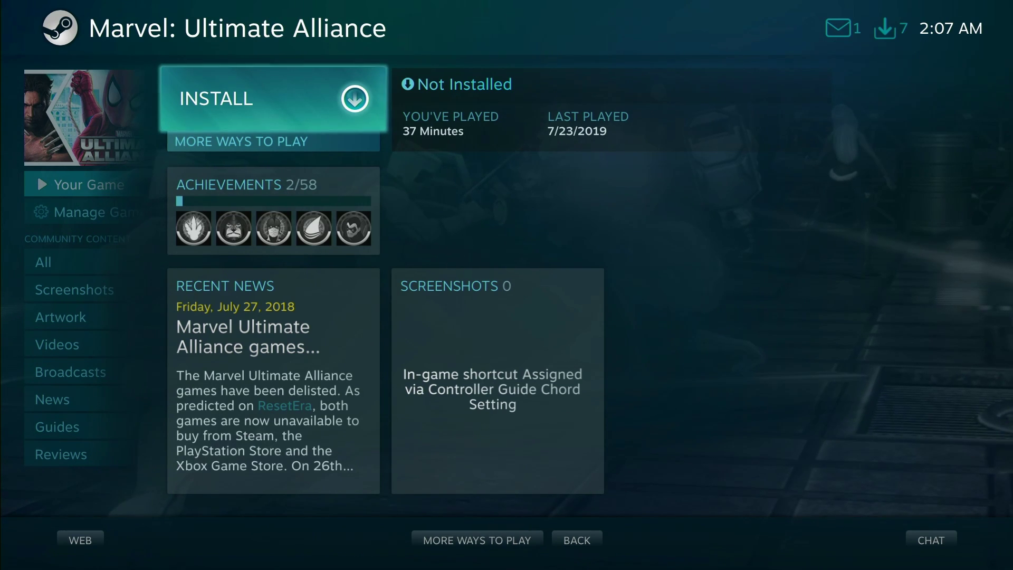
{"action": "left_click", "coordinate": [271, 98]}
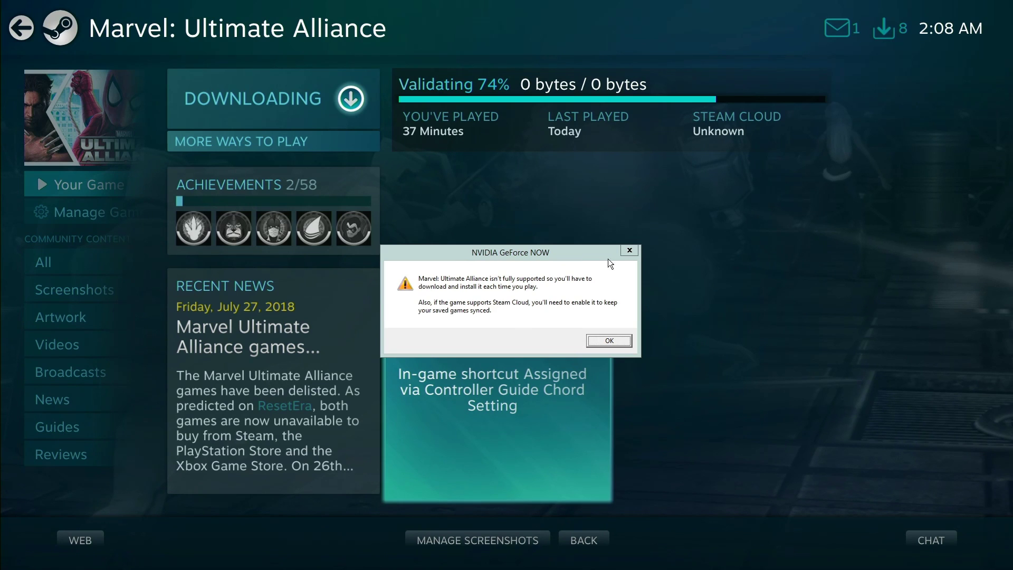
{"action": "mouse_move", "coordinate": [605, 290]}
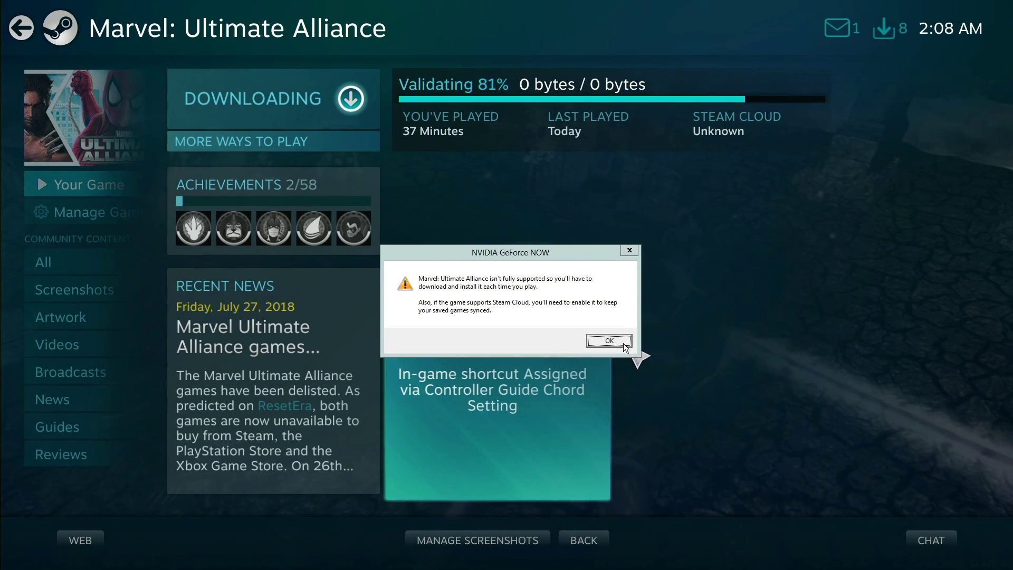
{"action": "mouse_move", "coordinate": [652, 258]}
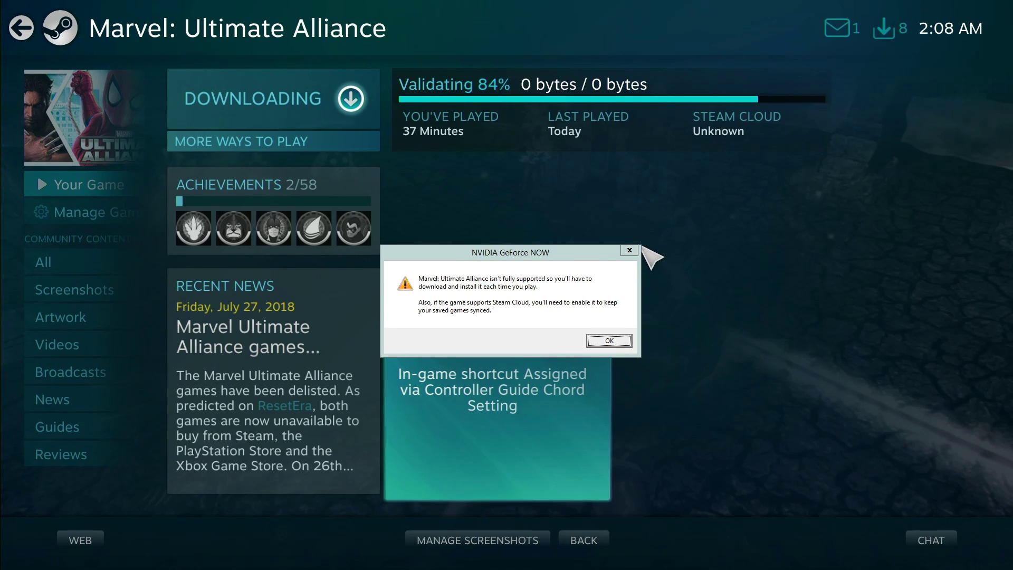
Dismiss the NVIDIA GeForce NOW unsupported-install warning with OK.
{"action": "left_click", "coordinate": [608, 341]}
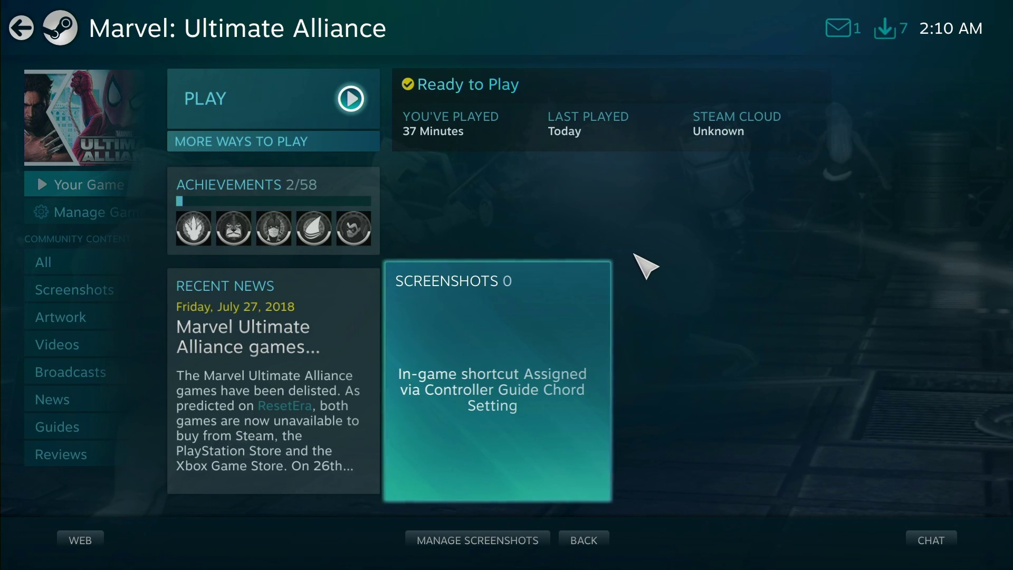
Launch Marvel: Ultimate Alliance from its PLAY tile.
{"action": "left_click", "coordinate": [497, 381]}
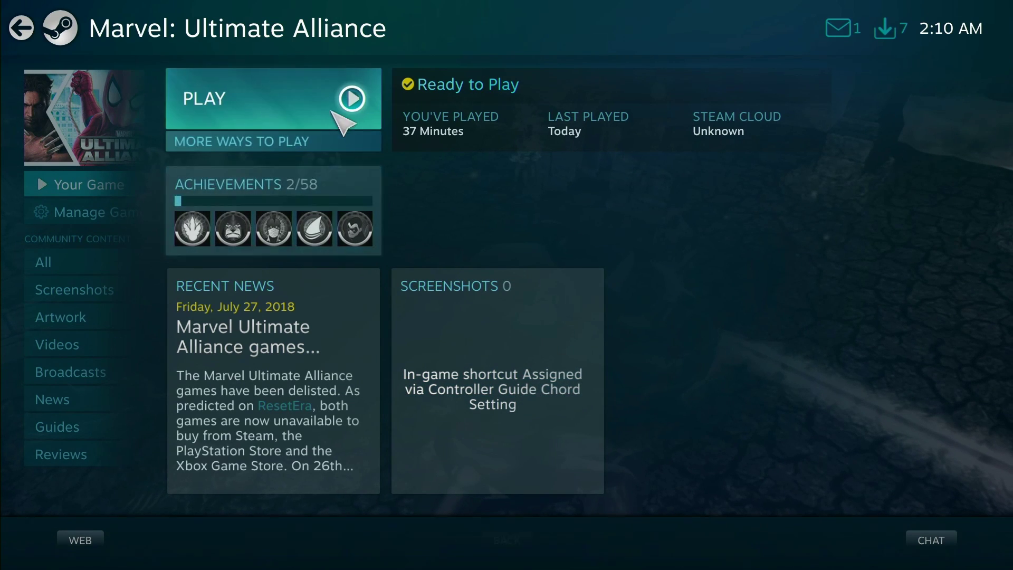
{"action": "left_click", "coordinate": [271, 98]}
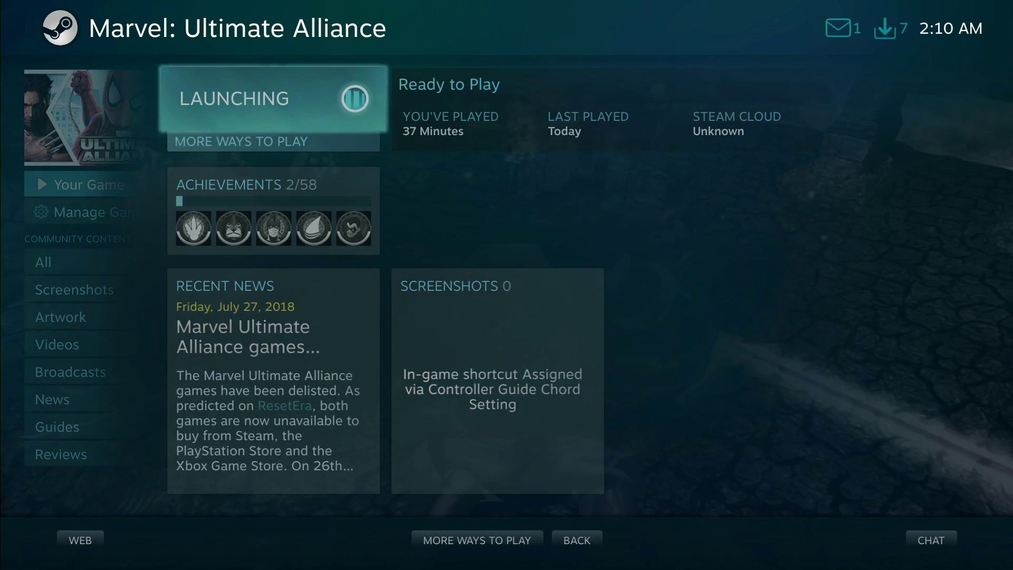
{"action": "left_click", "coordinate": [271, 98]}
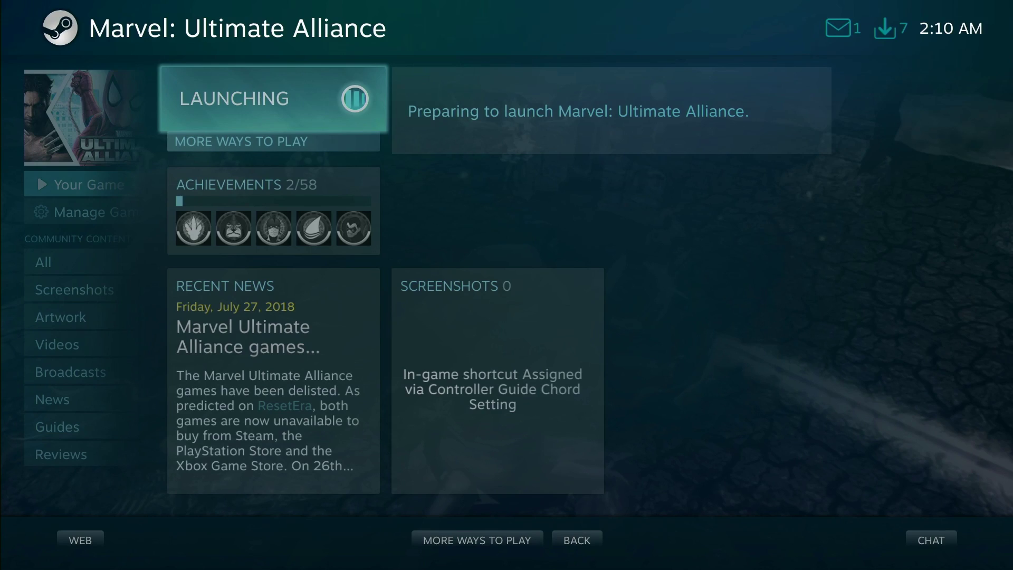